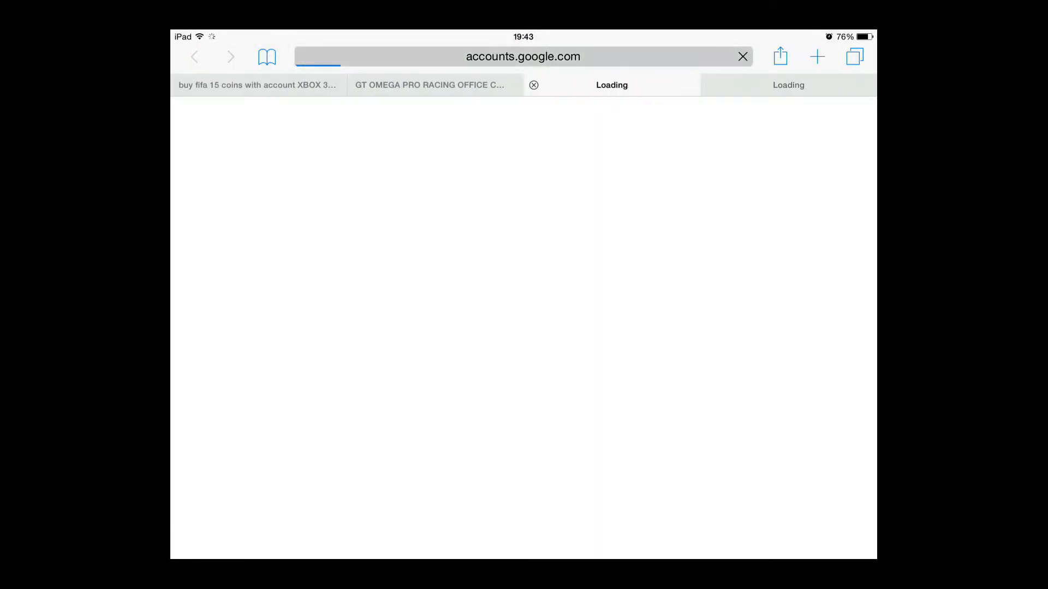
Enter vshare.com in Safari's address bar, then return to the iPad home screen
{"action": "left_click", "coordinate": [522, 57]}
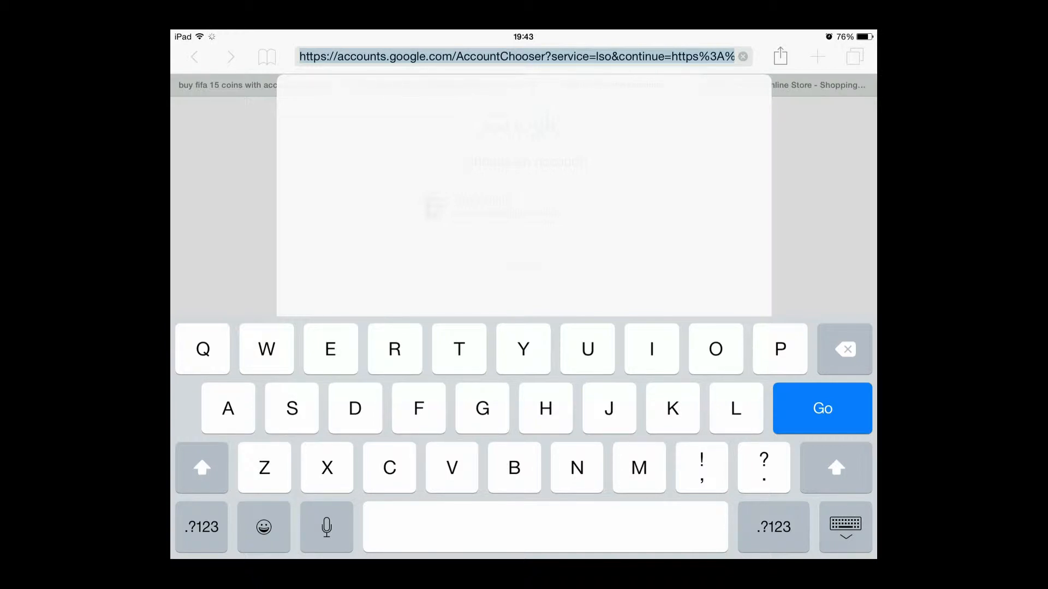
{"action": "left_click", "coordinate": [452, 468]}
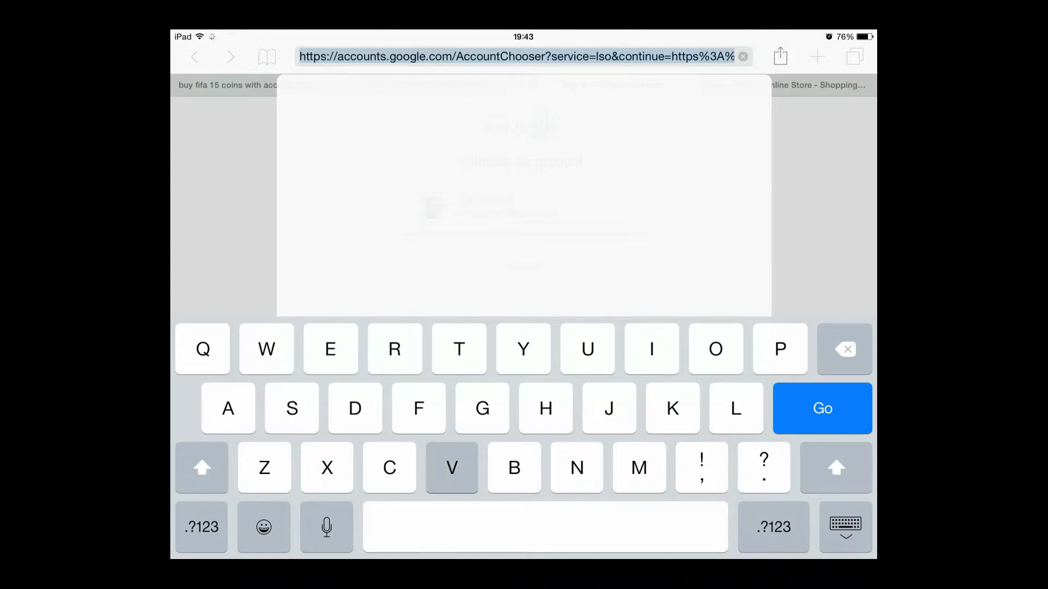
{"action": "type", "text": "vshare.com"}
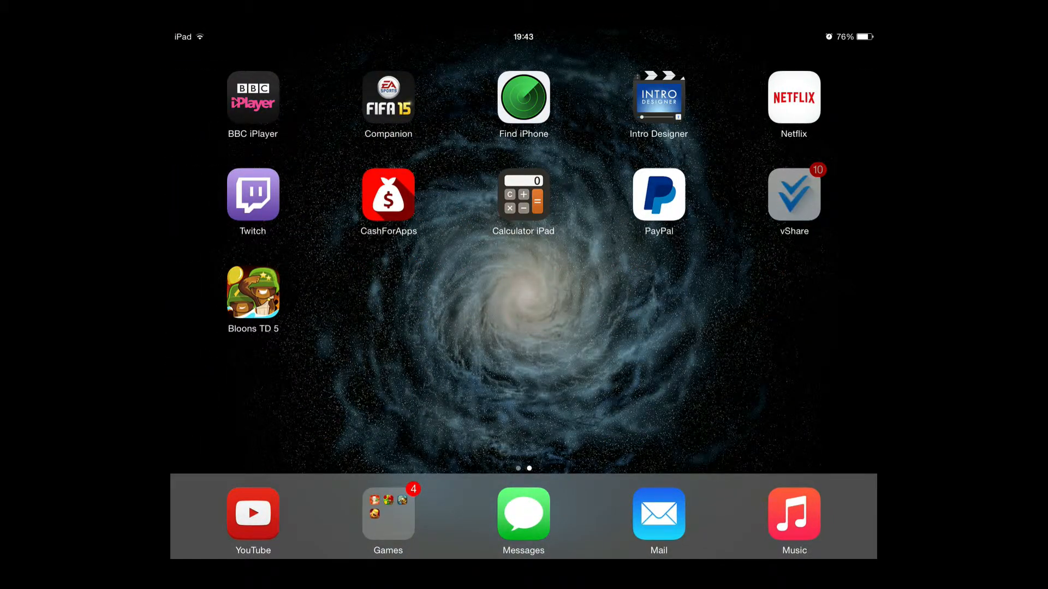
Launch vShare and browse down its Featured apps list
{"action": "left_click", "coordinate": [794, 194]}
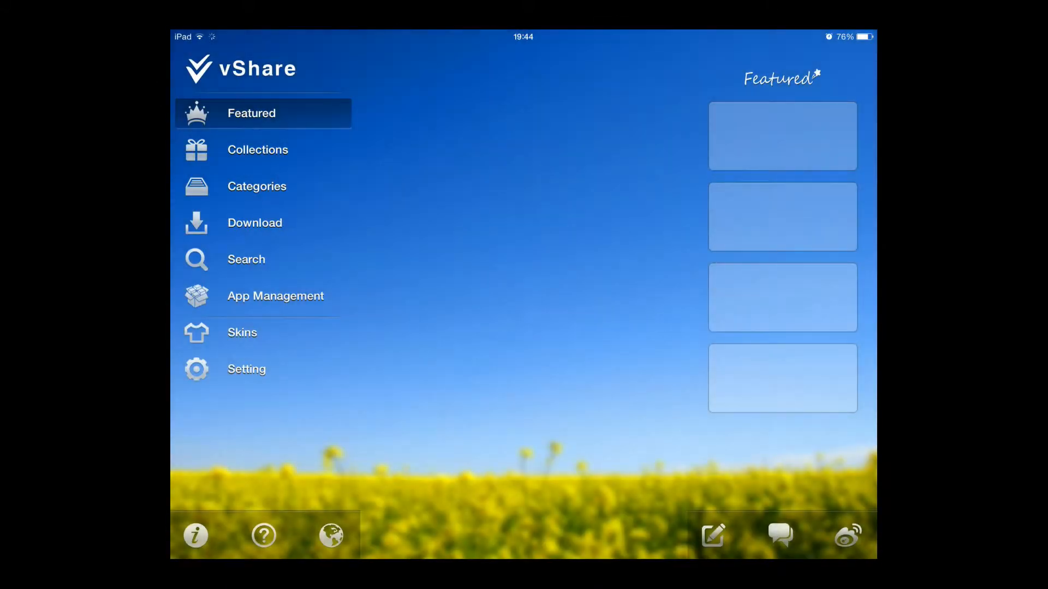
{"action": "left_click", "coordinate": [251, 113]}
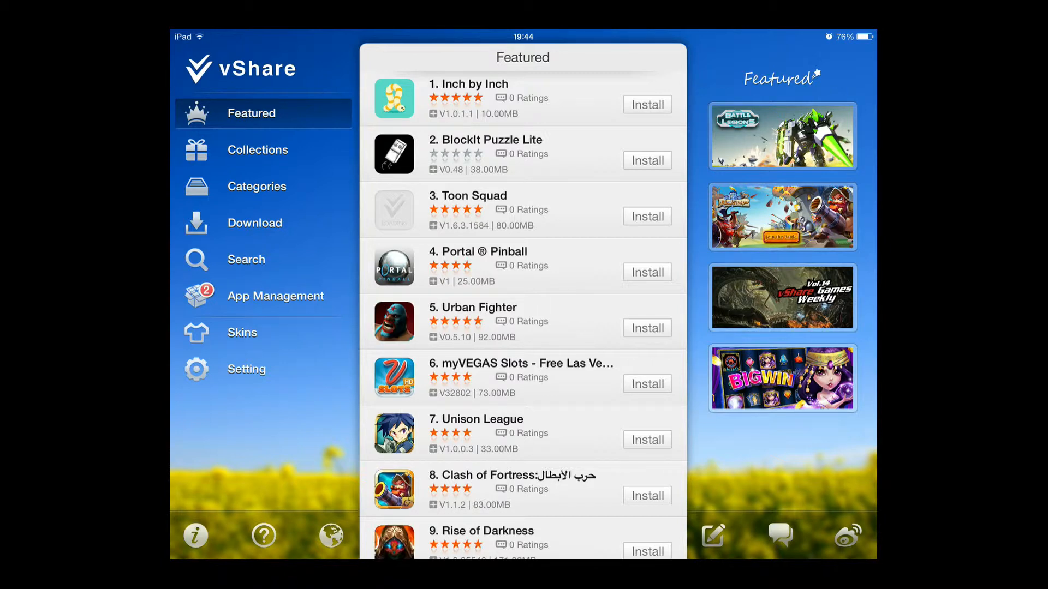
{"action": "scroll", "scroll_direction": "down", "scroll_amount": 3}
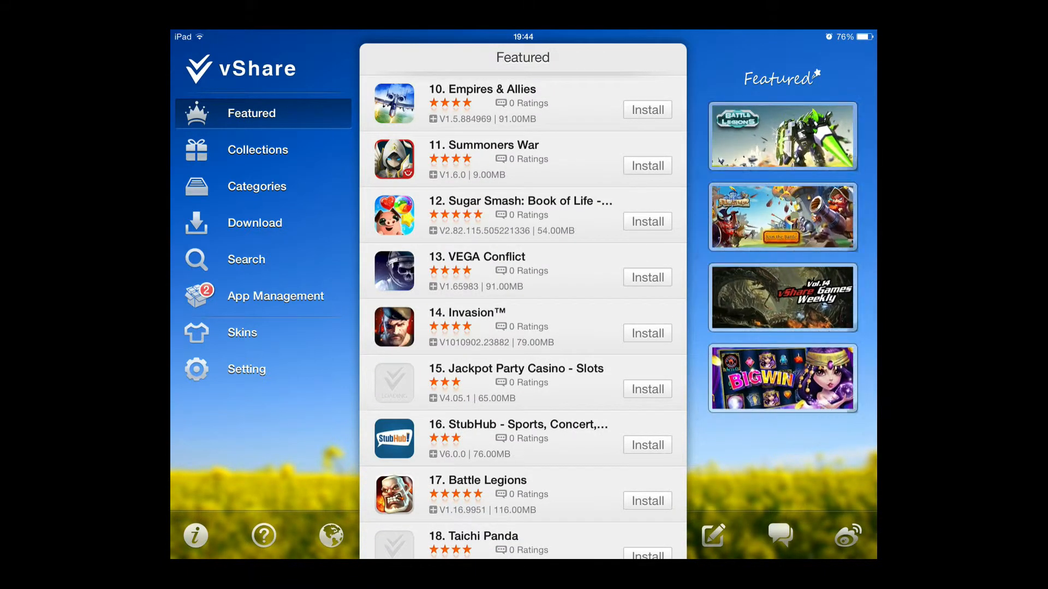
Search with the hot word 'five nights at freddy', then view App Management's two pending updates
{"action": "left_click", "coordinate": [247, 259]}
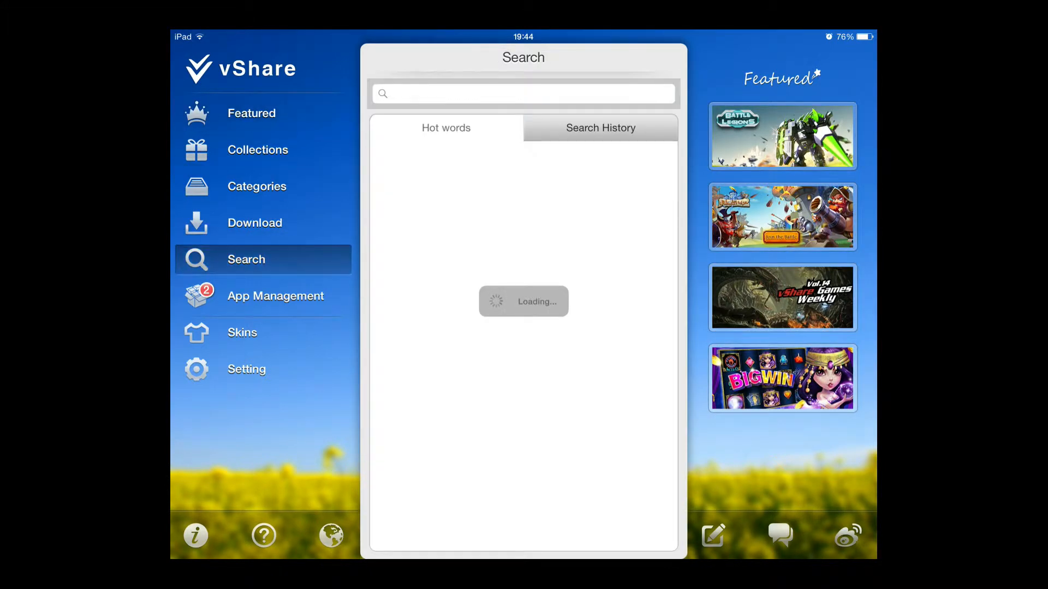
{"action": "left_click", "coordinate": [522, 94]}
{"action": "type", "text": "five nights at freddy"}
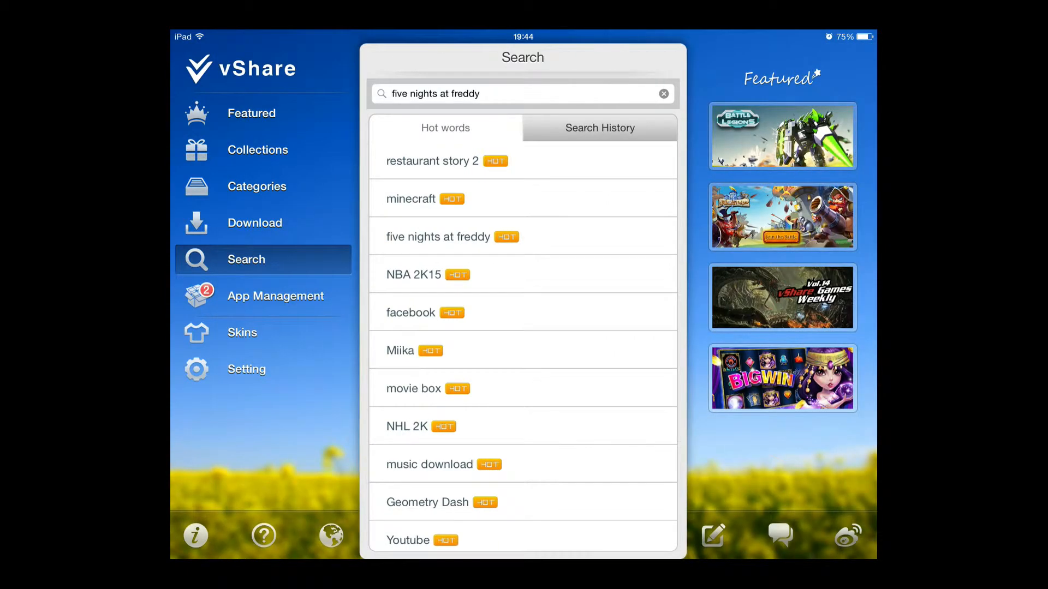
{"action": "left_click", "coordinate": [275, 295]}
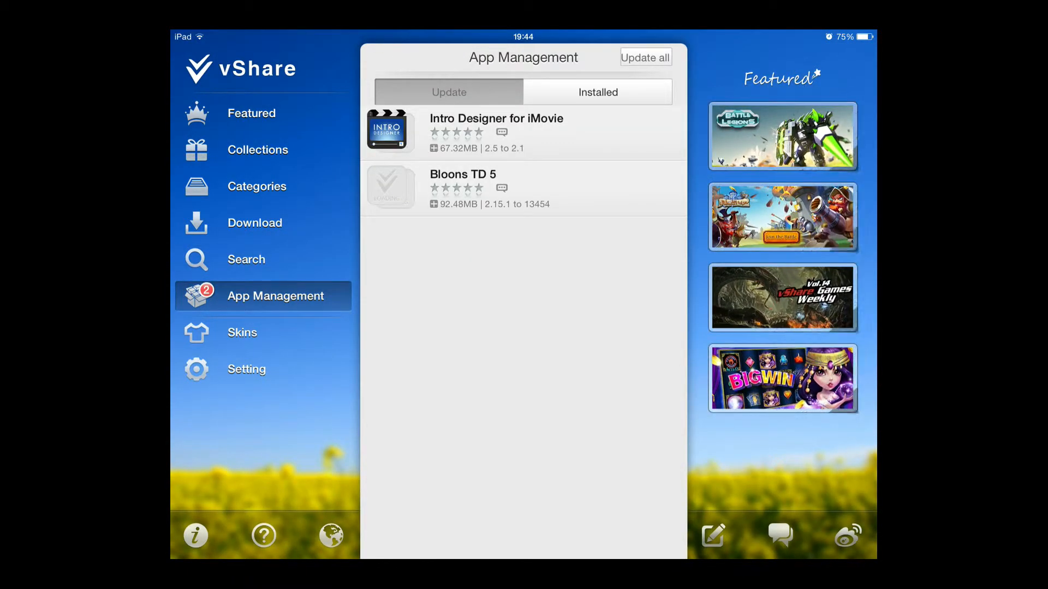
Review Installed apps, run Update all on the pending updates, then launch the App Store
{"action": "left_click", "coordinate": [599, 91]}
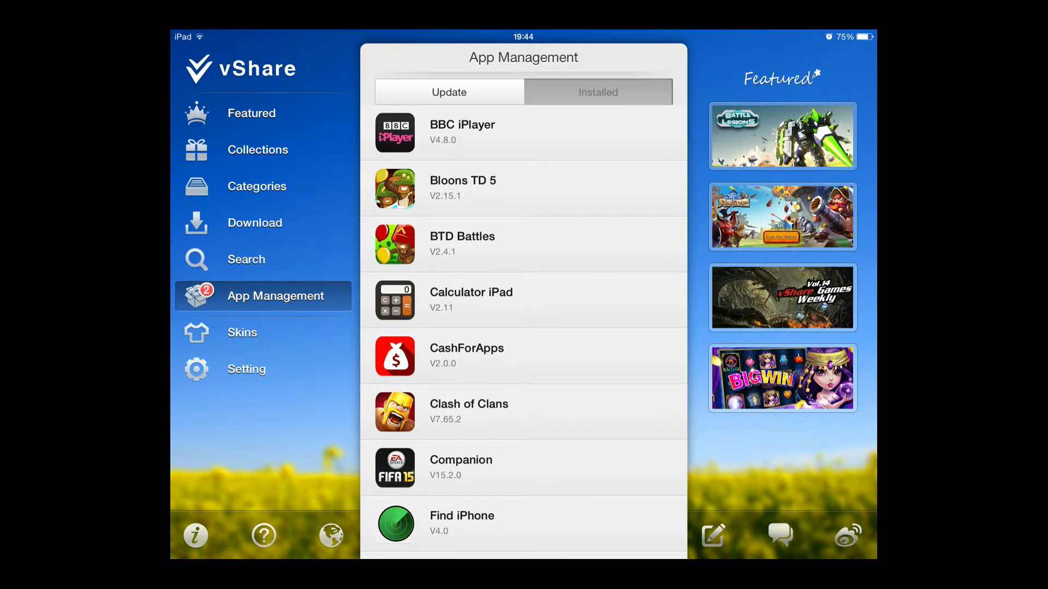
{"action": "left_click", "coordinate": [449, 92]}
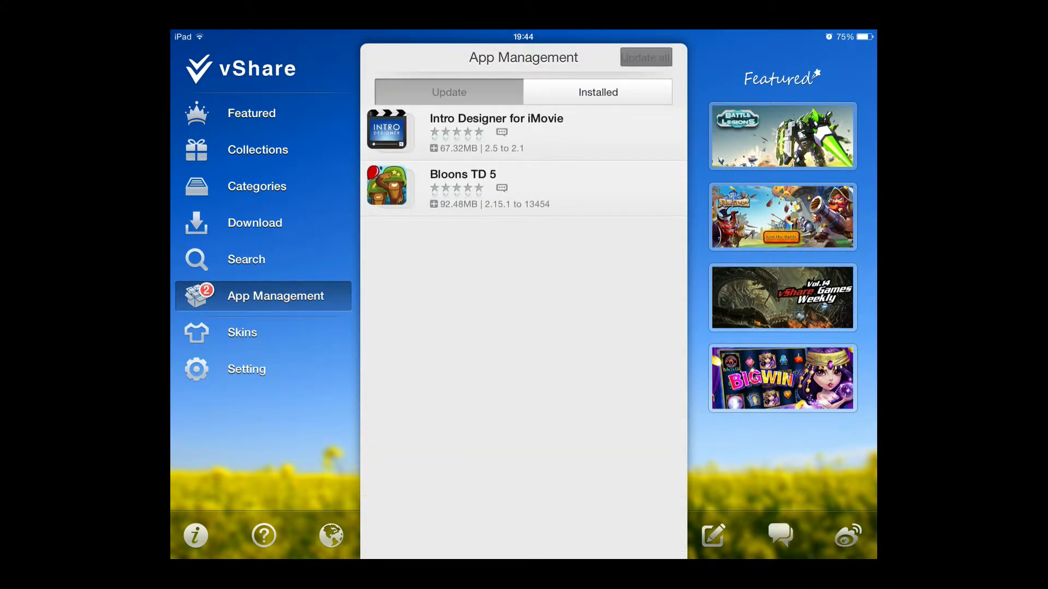
{"action": "left_click", "coordinate": [646, 56]}
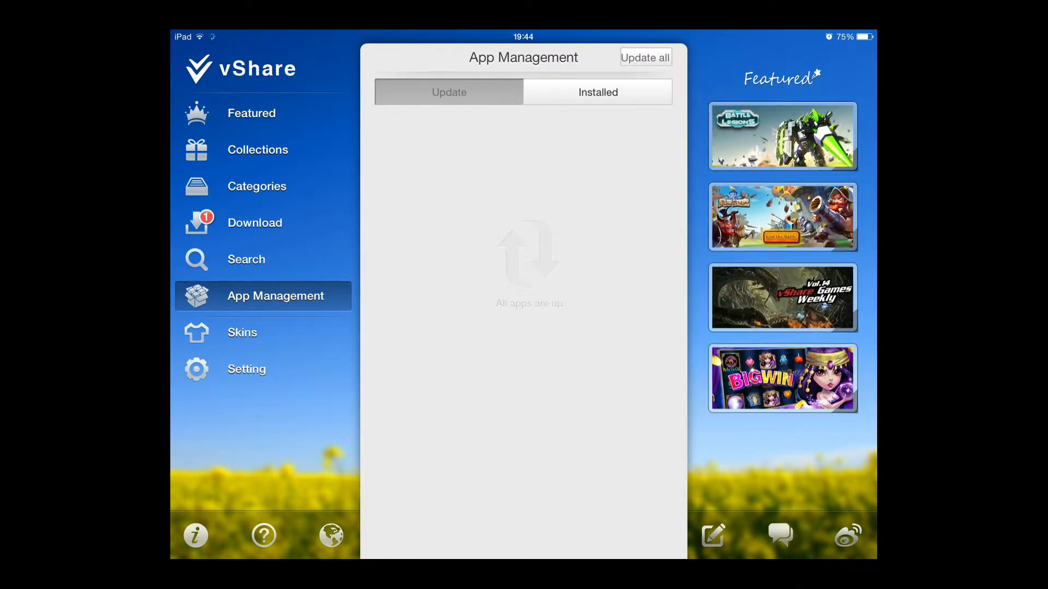
{"action": "left_click", "coordinate": [255, 223]}
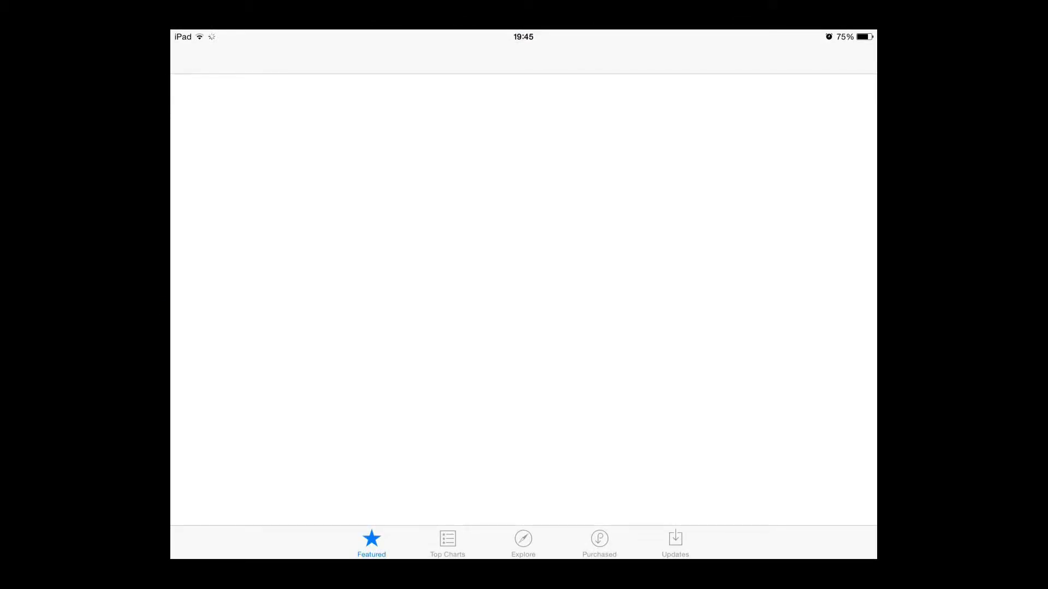
Show Top Charts and scroll the Paid column down to its 40th entry
{"action": "left_click", "coordinate": [447, 543]}
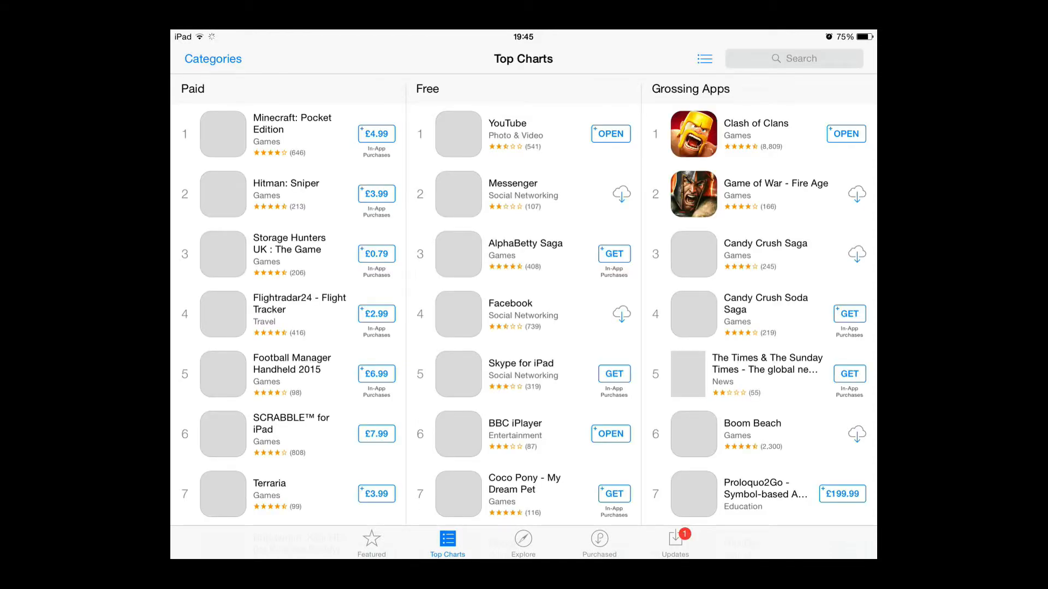
{"action": "scroll", "scroll_direction": "down", "scroll_amount": 3}
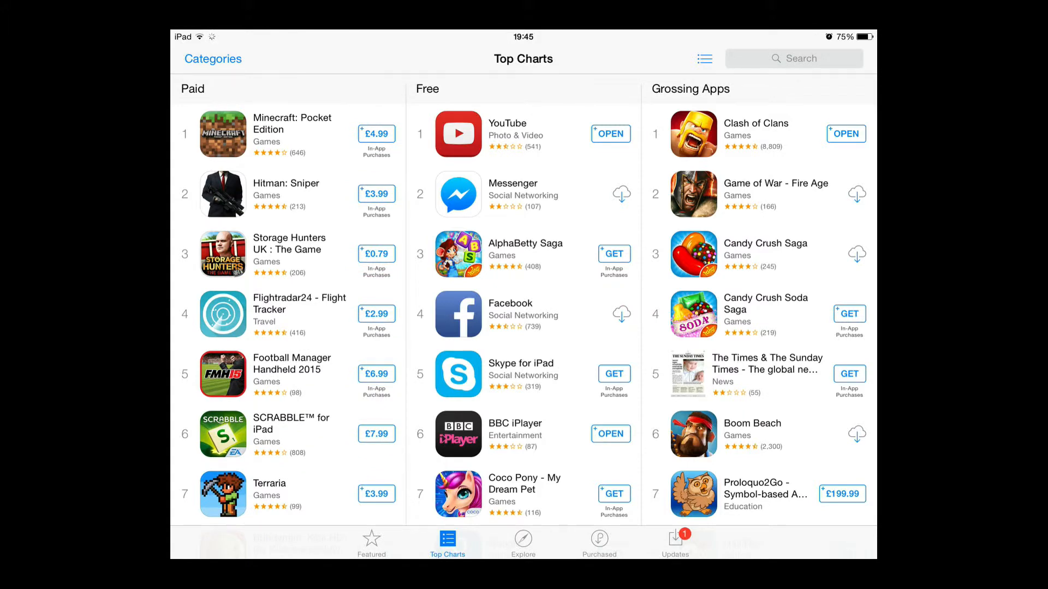
{"action": "scroll", "scroll_direction": "down", "scroll_amount": 3}
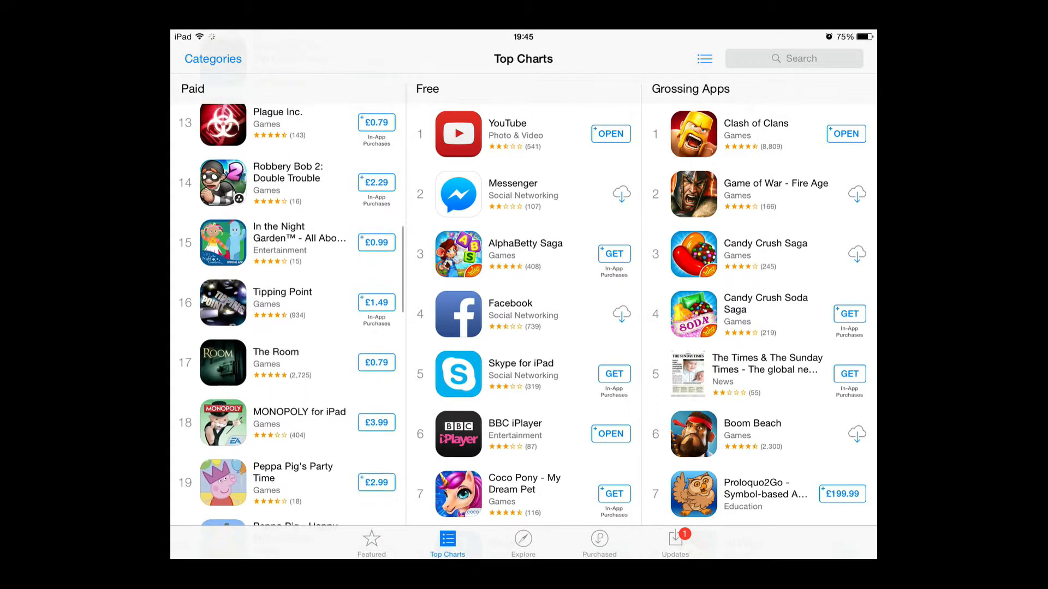
{"action": "scroll", "scroll_direction": "down", "scroll_amount": 3}
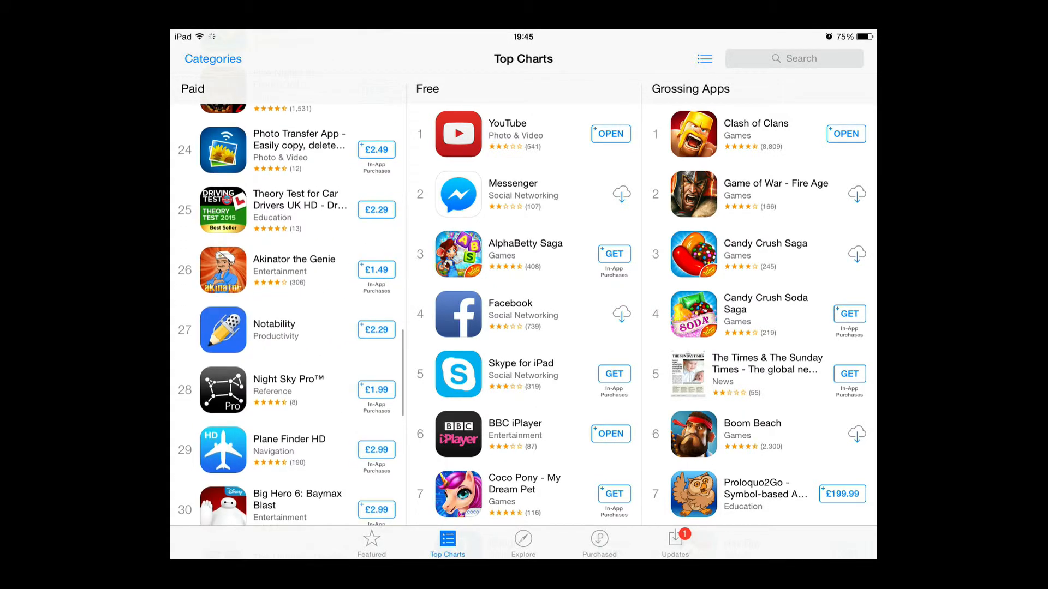
{"action": "scroll", "scroll_direction": "down", "scroll_amount": 3}
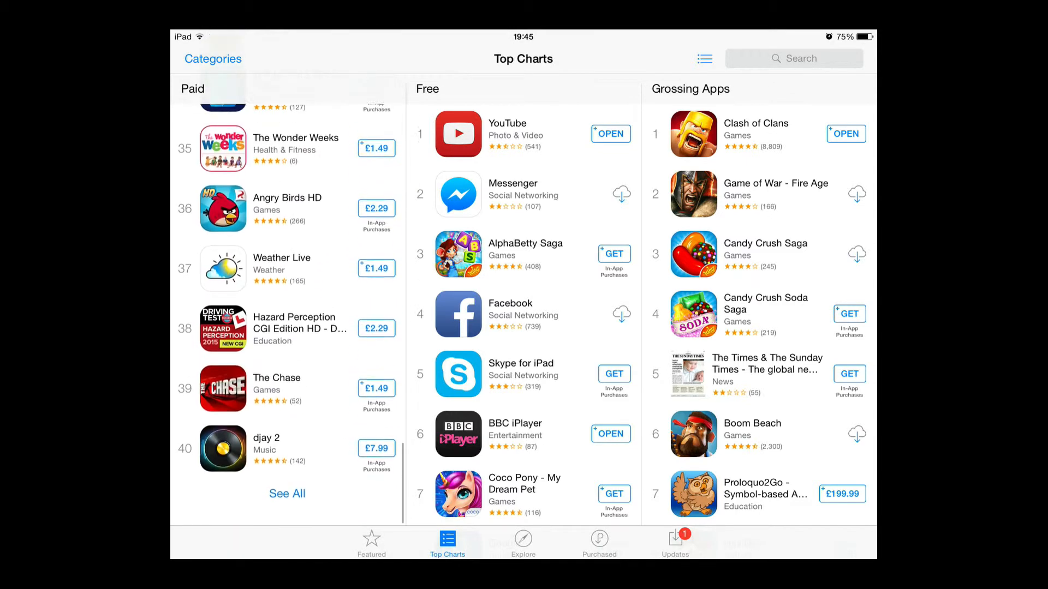
Submit an App Store search for 'balloon tower defence'
{"action": "left_click", "coordinate": [794, 58]}
{"action": "type", "text": "ball"}
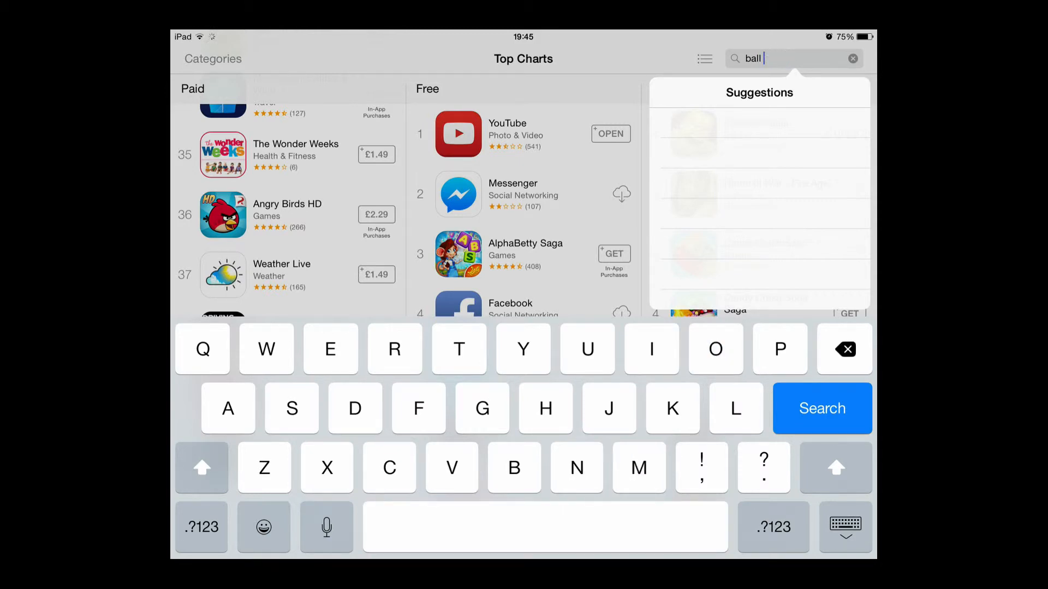
{"action": "type", "text": "oon"}
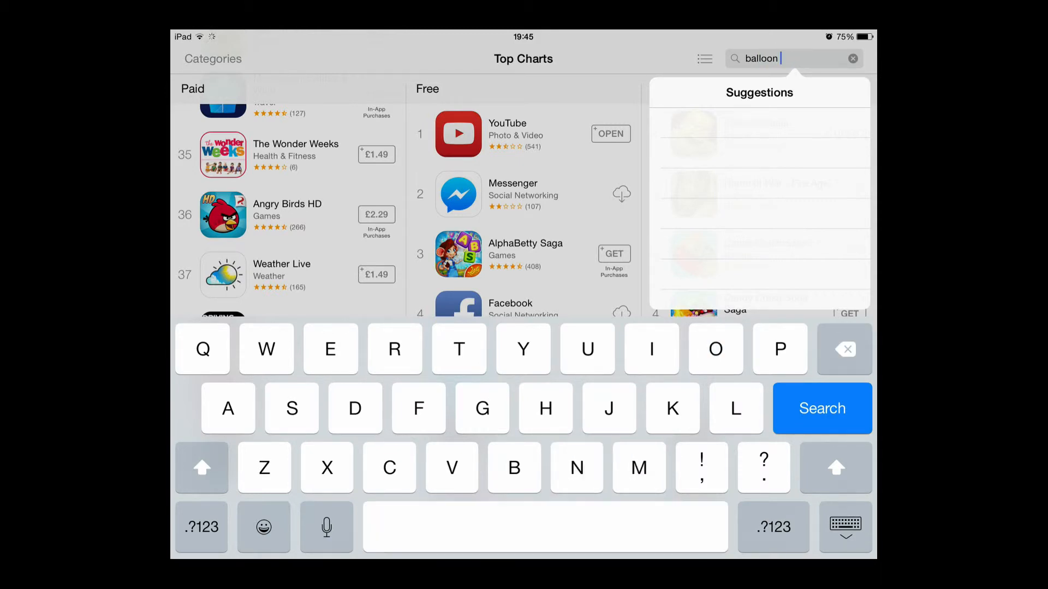
{"action": "type", "text": "tower"}
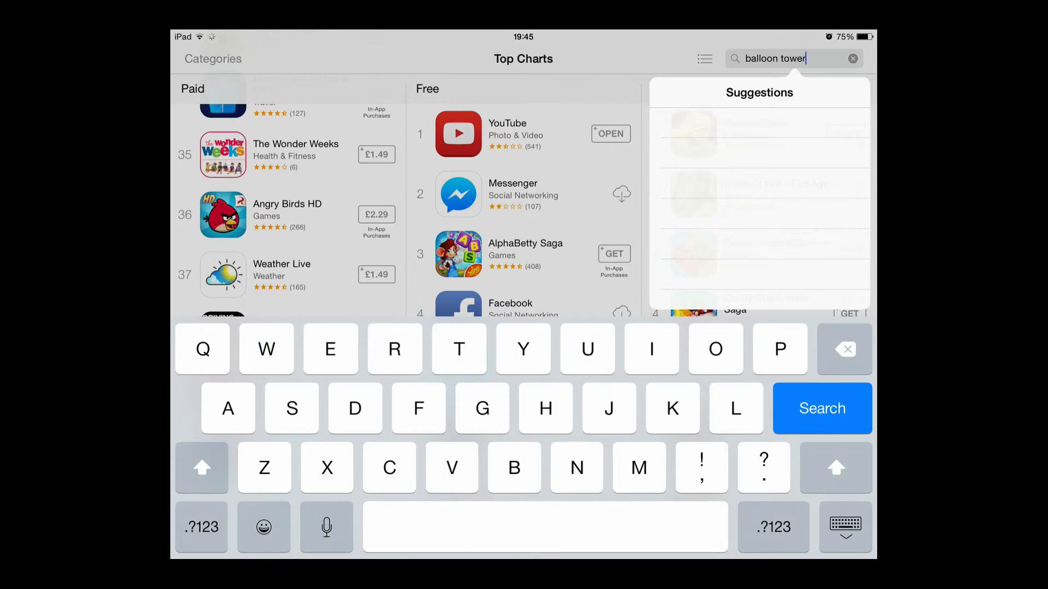
{"action": "type", "text": "defence"}
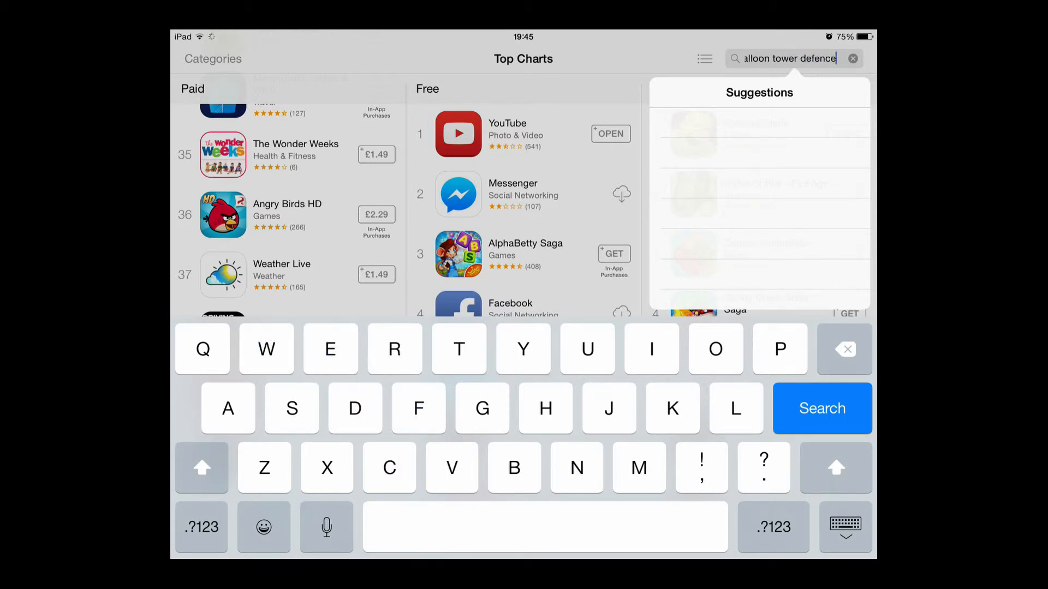
{"action": "left_click", "coordinate": [201, 527]}
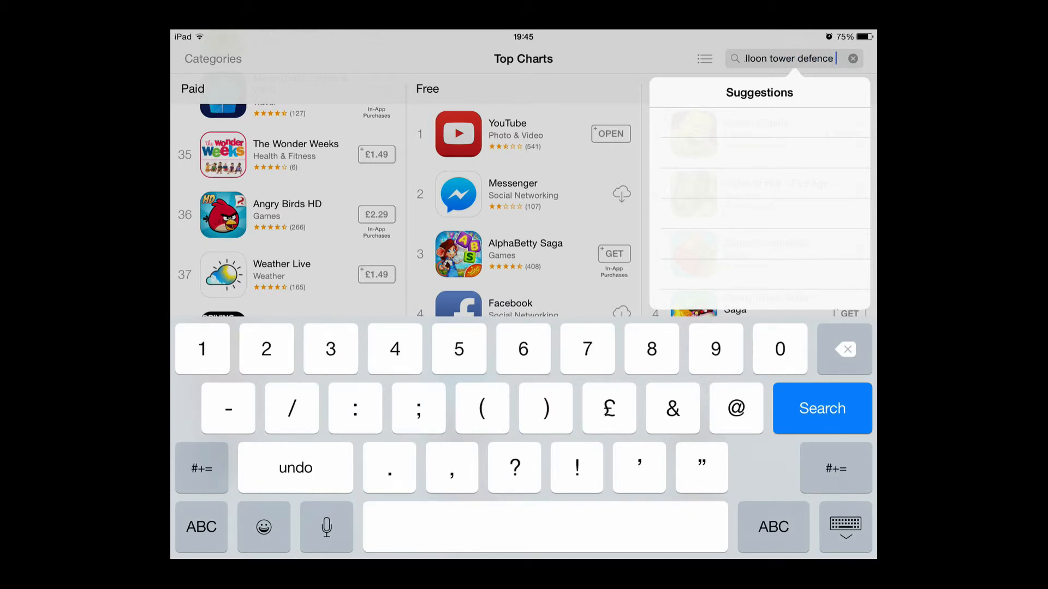
{"action": "left_click", "coordinate": [822, 409]}
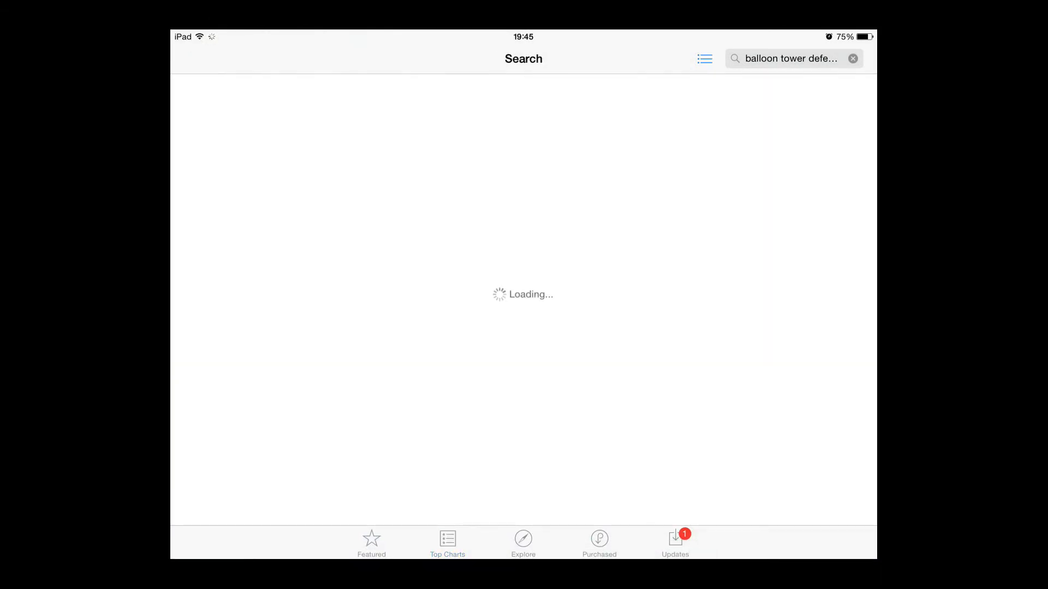